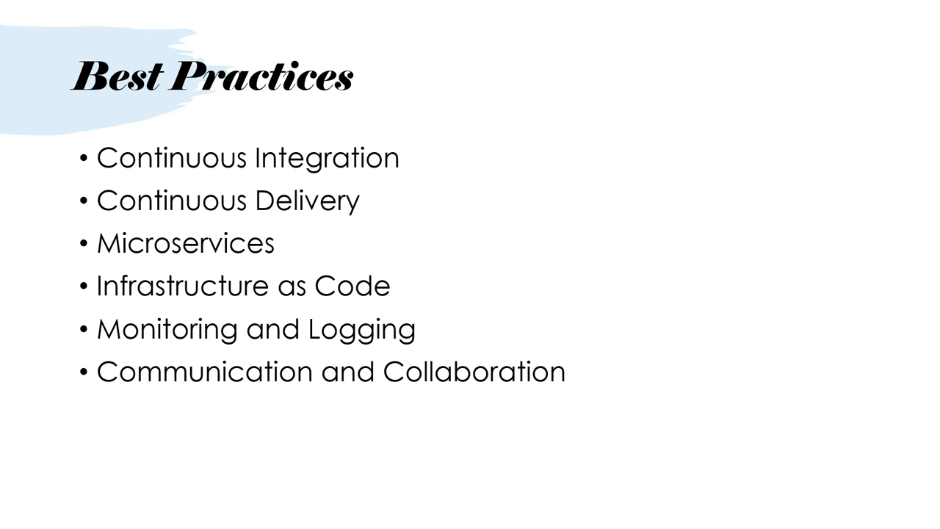
key("right")
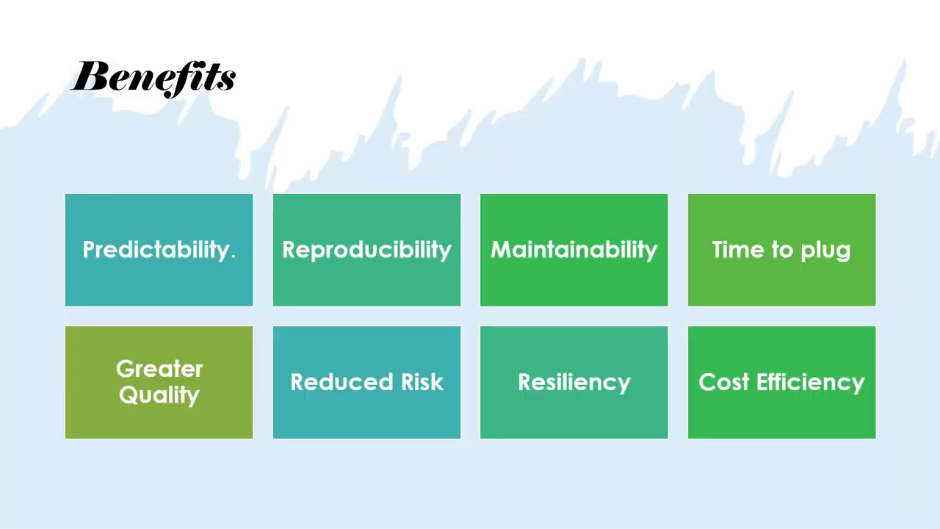